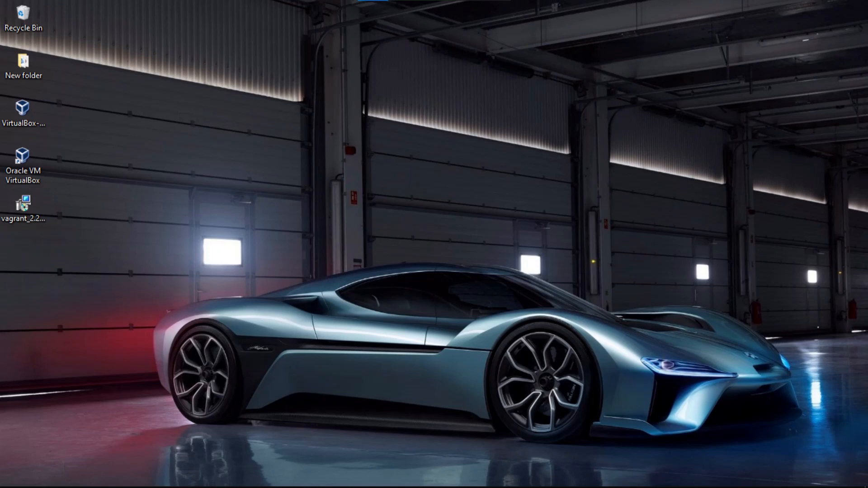
Launch Command Prompt by running cmd from the Windows Run dialog.
{"action": "key", "text": "Win+r"}
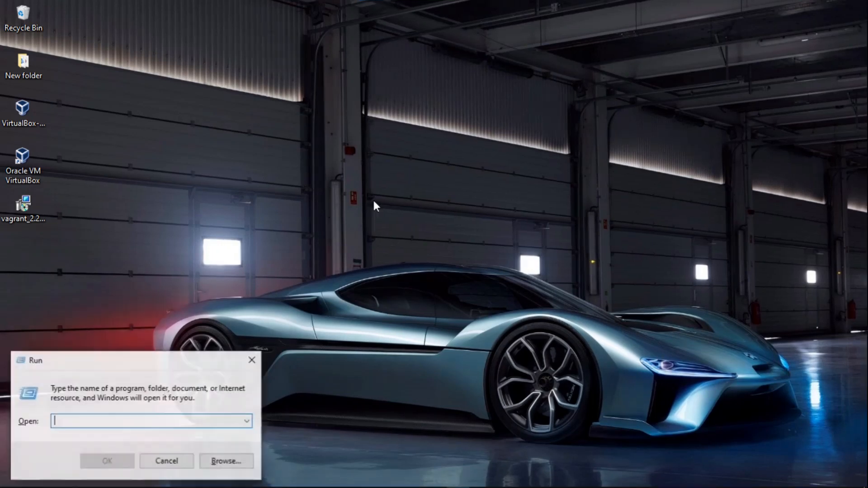
{"action": "type", "text": "cmd"}
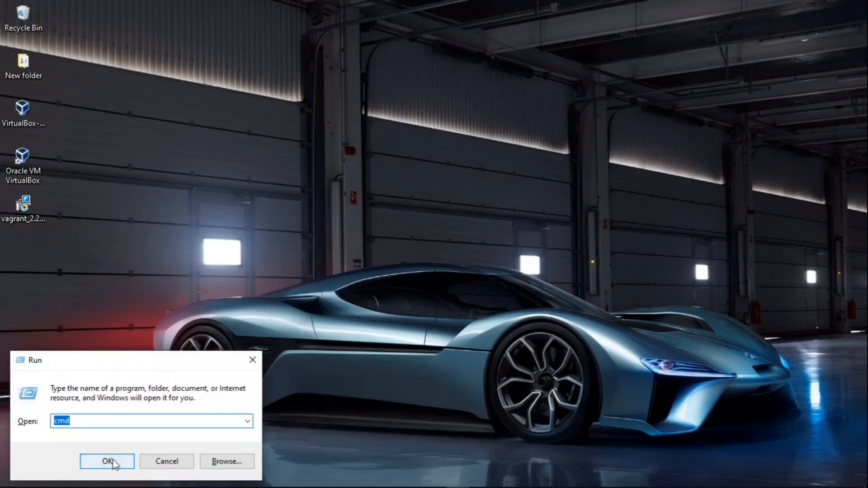
{"action": "left_click", "coordinate": [106, 461]}
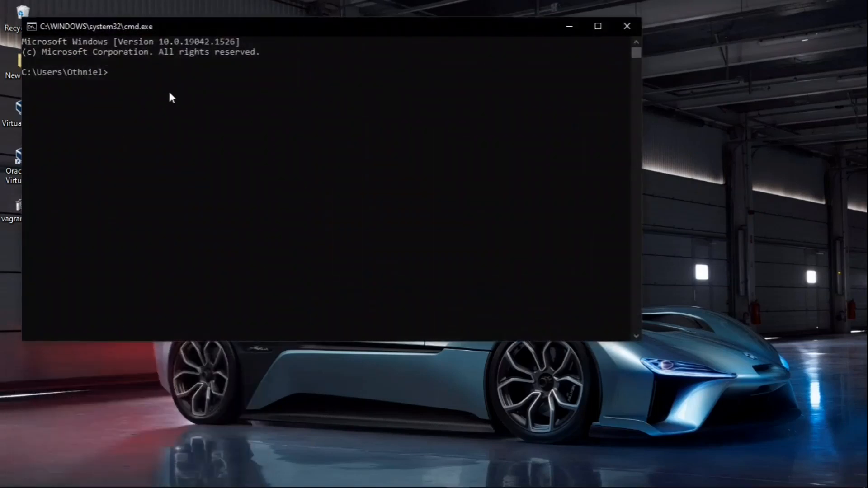
Enter the command 'vagrant box add ubuntu/focal64' at the prompt.
{"action": "type", "text": "v"}
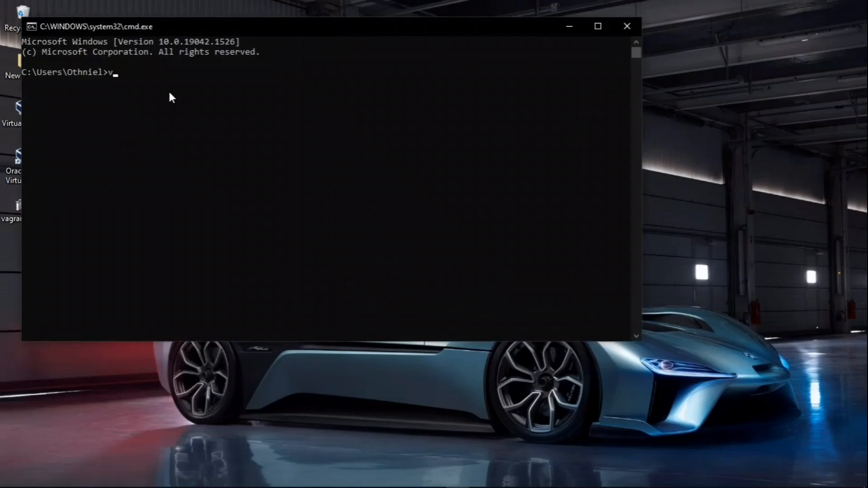
{"action": "type", "text": "agrant box a"}
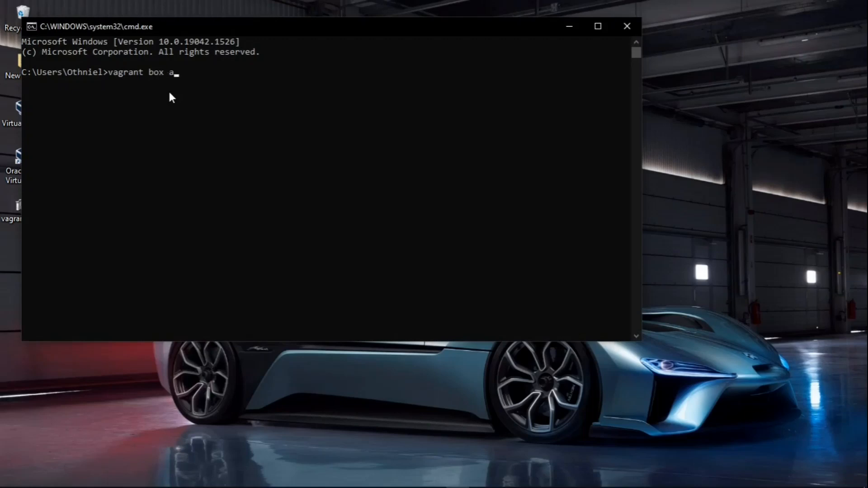
{"action": "type", "text": "dd"}
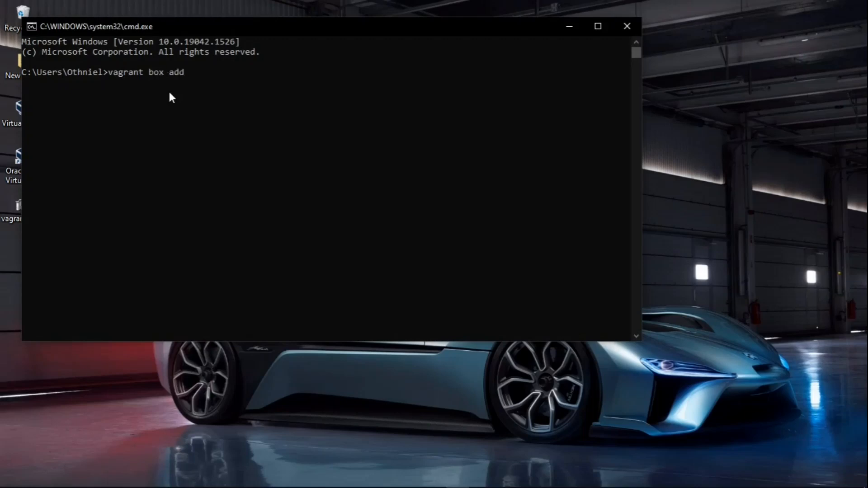
{"action": "type", "text": "ubun"}
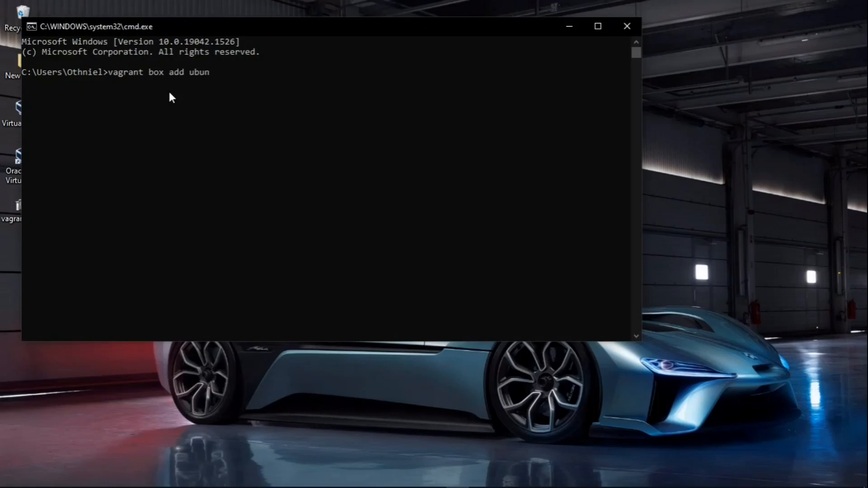
{"action": "type", "text": "tu/"}
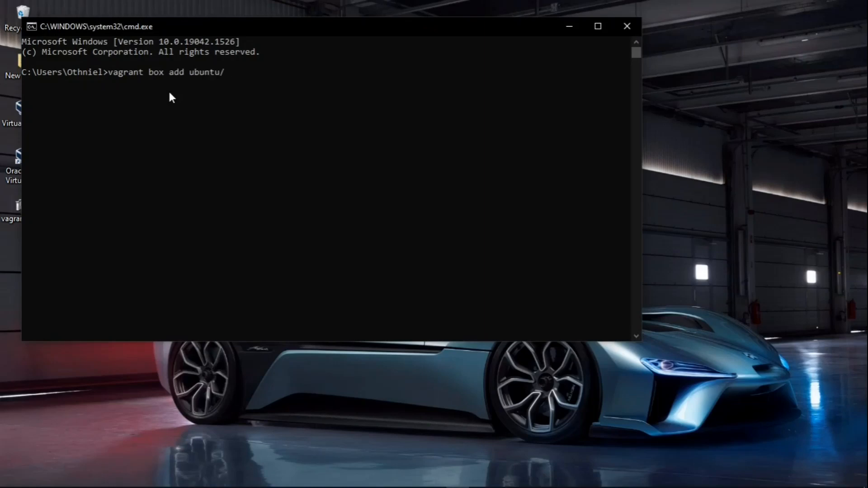
{"action": "type", "text": "focal"}
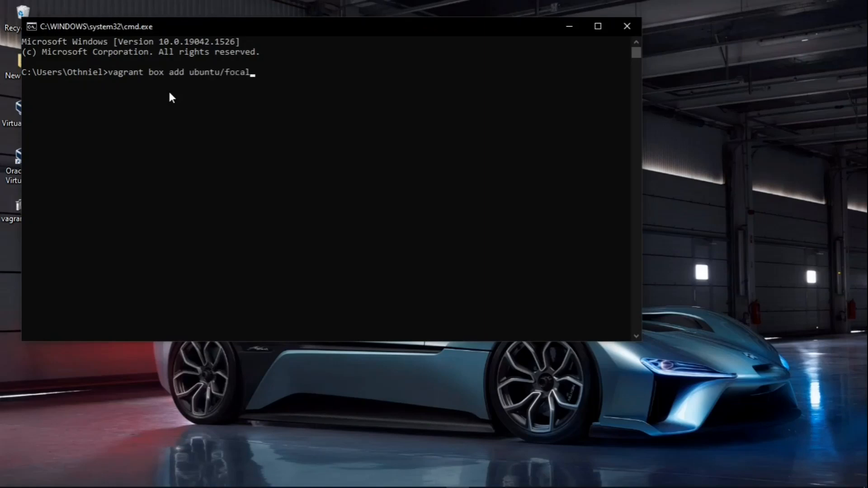
{"action": "type", "text": "64"}
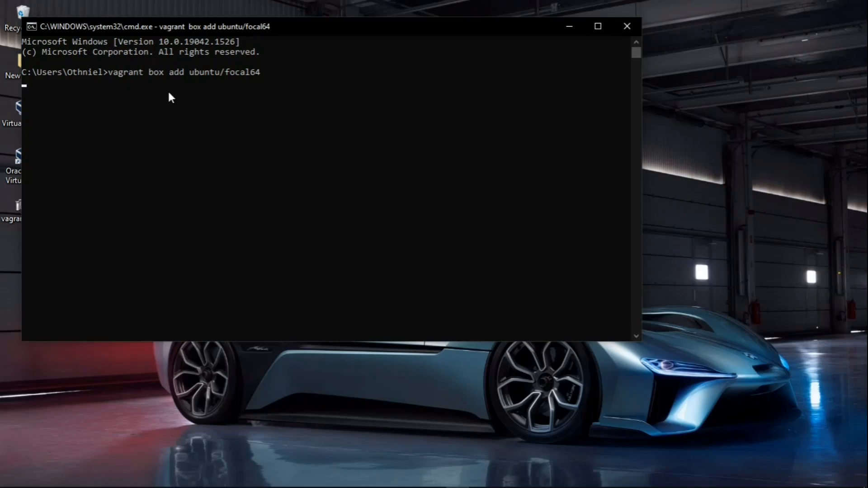
Run the box add, downloading ubuntu/focal64 v20220215.1.0 for VirtualBox.
{"action": "key", "text": "enter"}
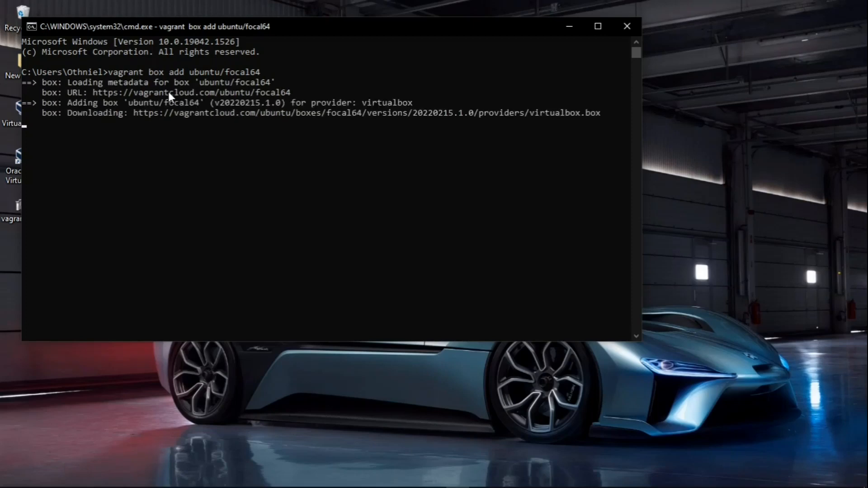
{"action": "mouse_move", "coordinate": [591, 358]}
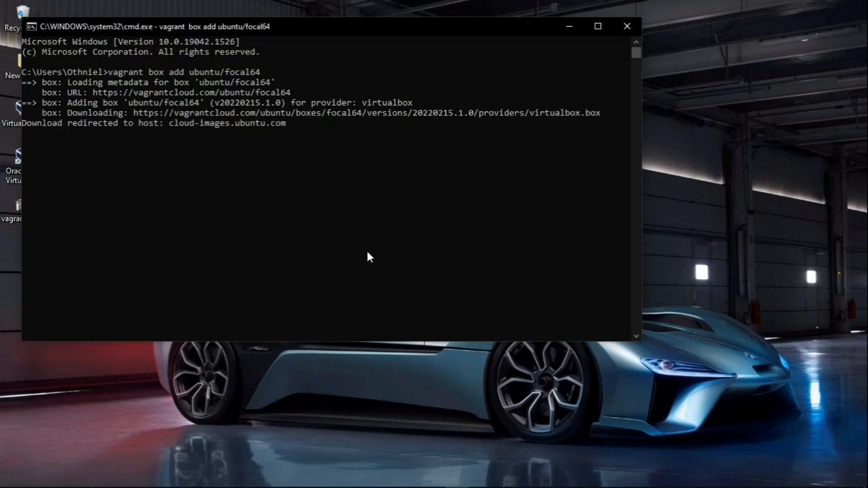
{"action": "mouse_move", "coordinate": [157, 215]}
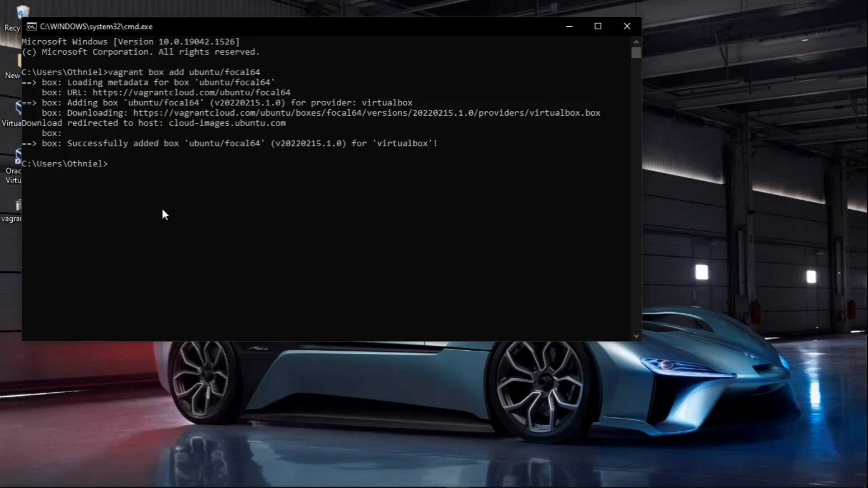
Run 'vagrant init ubuntu/focal64' to create a Vagrantfile in the user directory.
{"action": "type", "text": "va"}
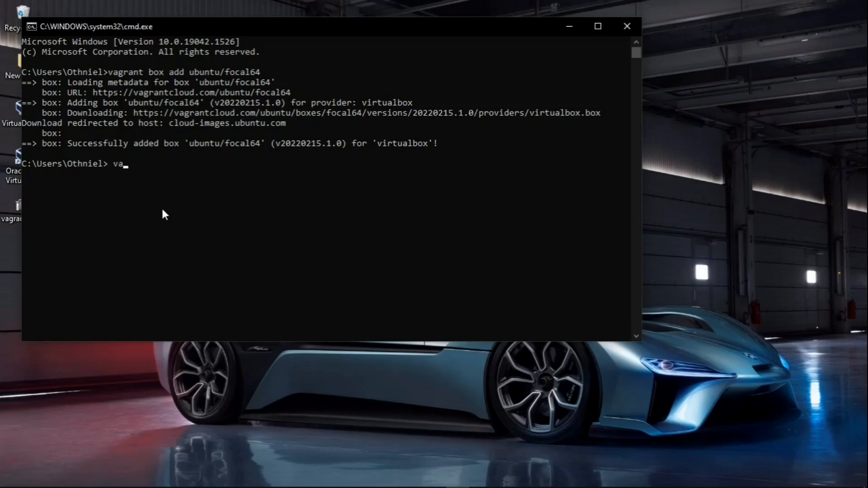
{"action": "type", "text": "g"}
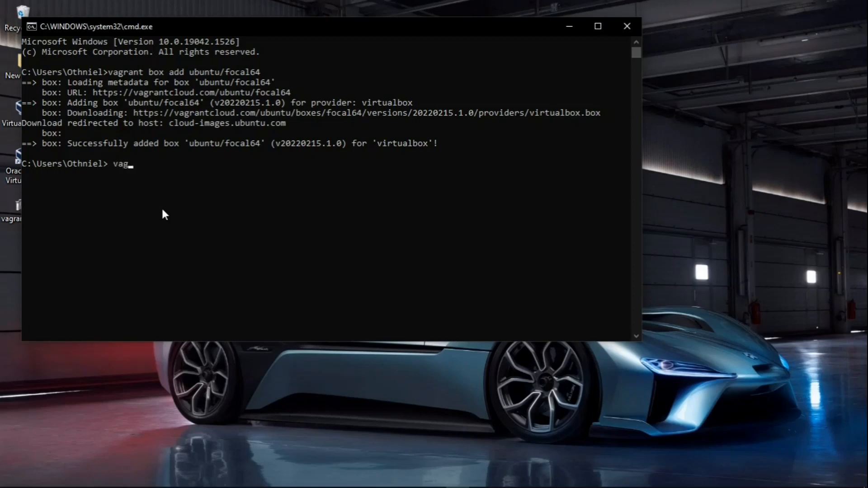
{"action": "type", "text": "rant"}
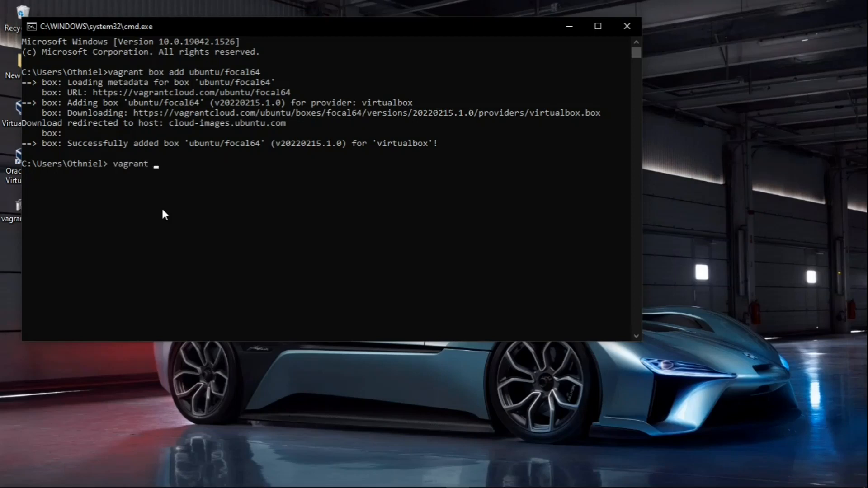
{"action": "type", "text": "init"}
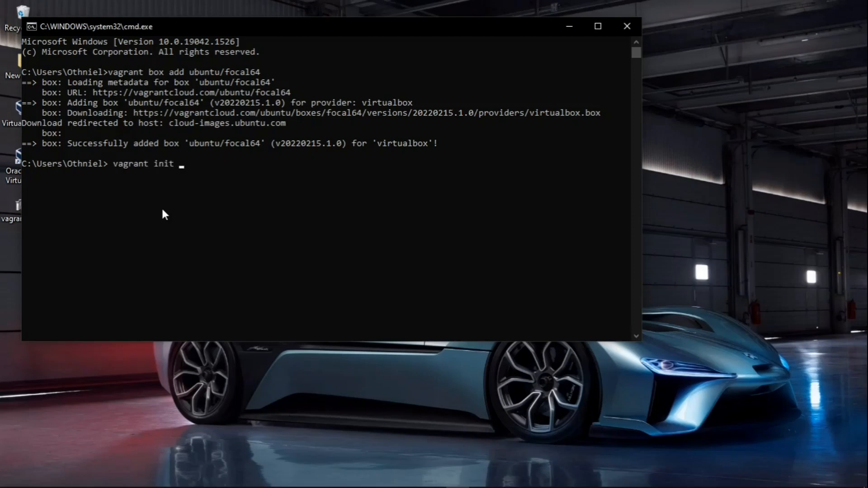
{"action": "type", "text": "u"}
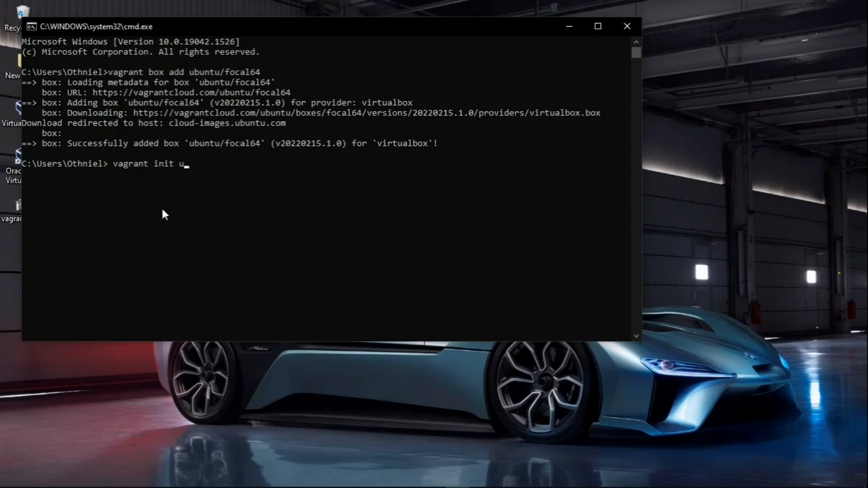
{"action": "type", "text": "bun"}
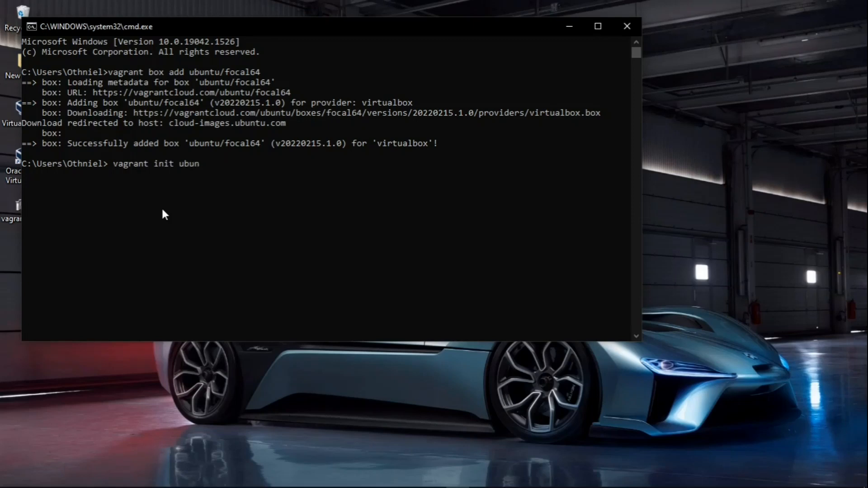
{"action": "type", "text": "tu"}
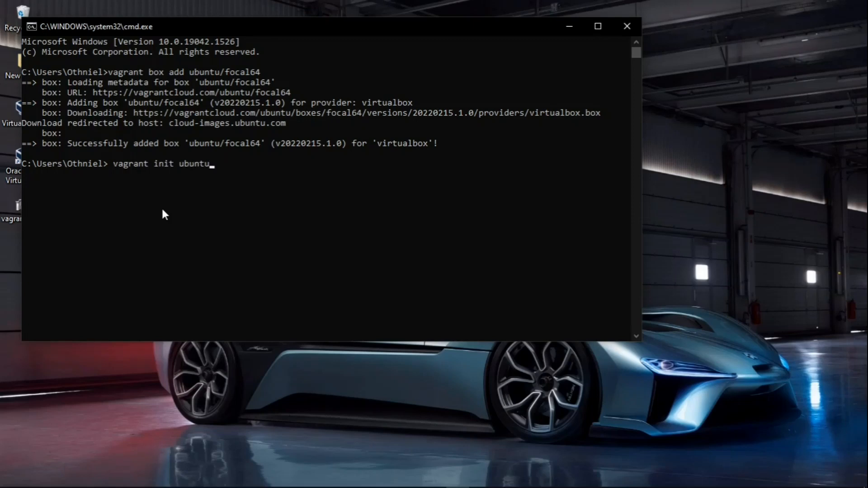
{"action": "type", "text": "/focal"}
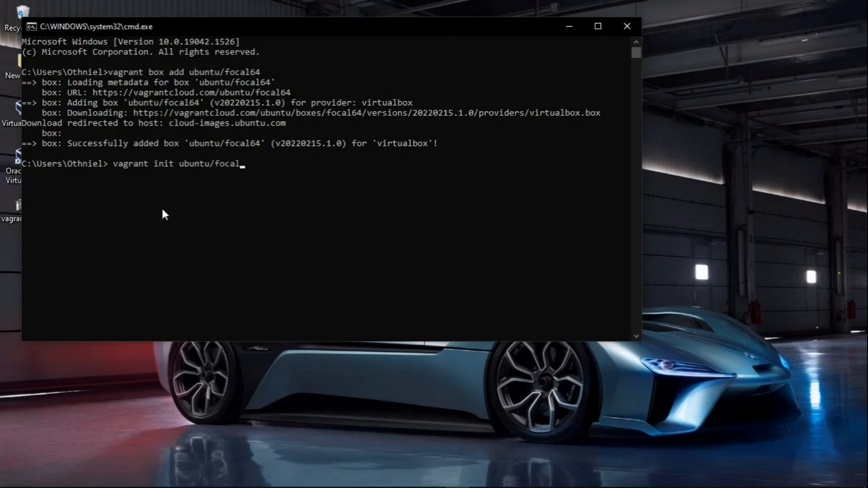
{"action": "type", "text": "64"}
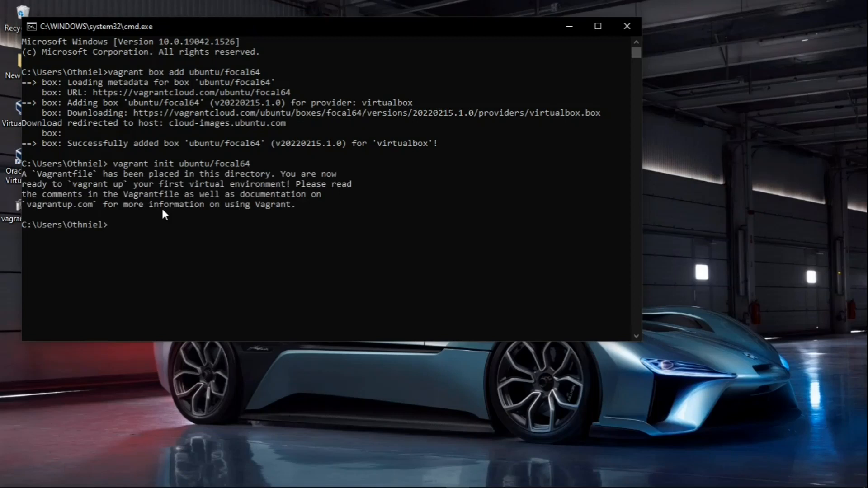
Run 'vagrant plugin install vagrant-vbguest', installing plugin version 0.30.0.
{"action": "type", "text": "v"}
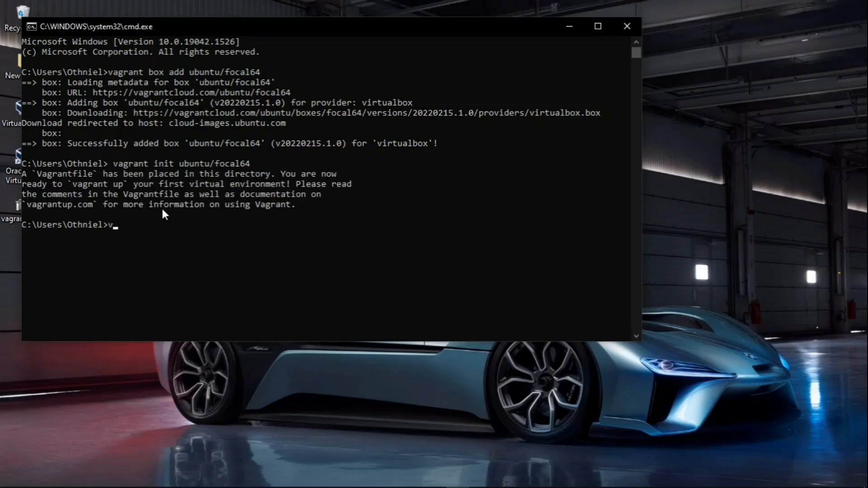
{"action": "type", "text": "agrant"}
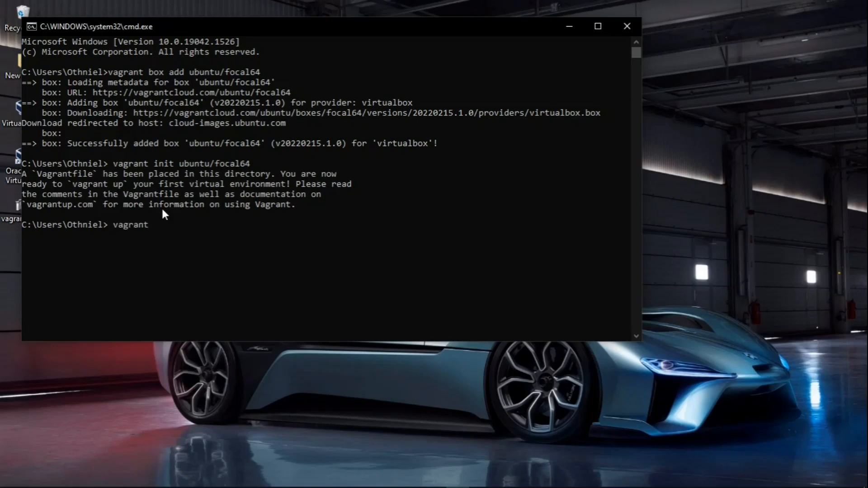
{"action": "type", "text": "pl"}
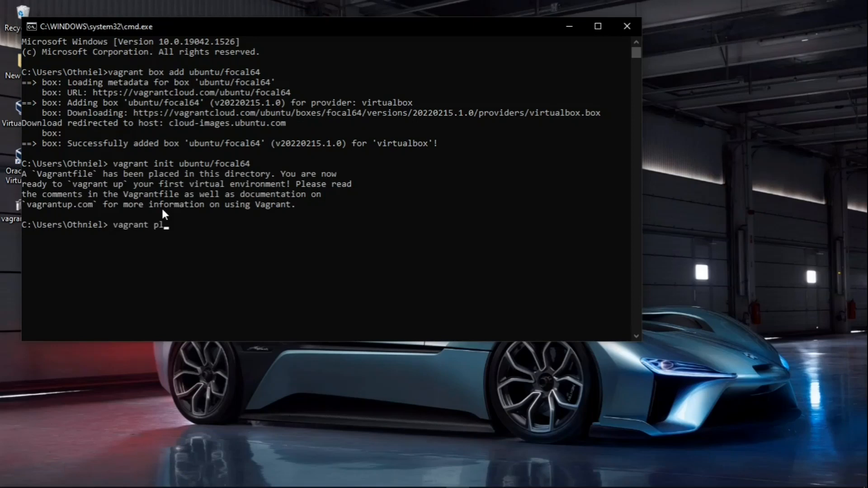
{"action": "type", "text": "ugin"}
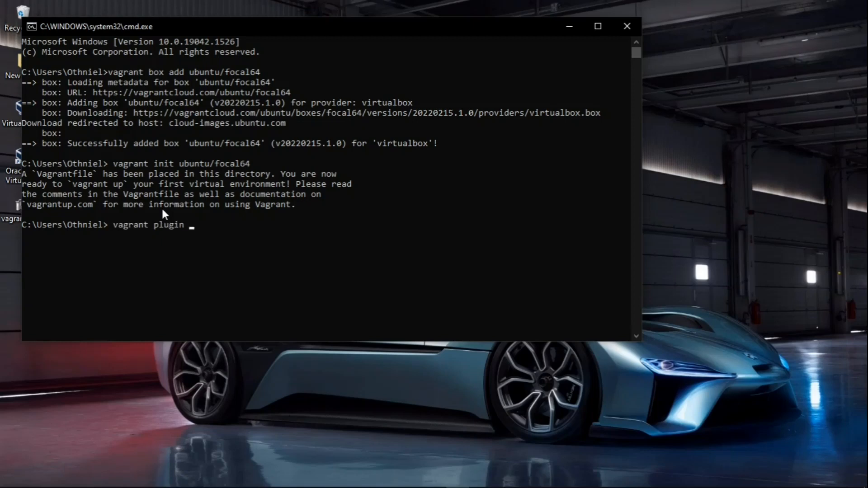
{"action": "type", "text": "install"}
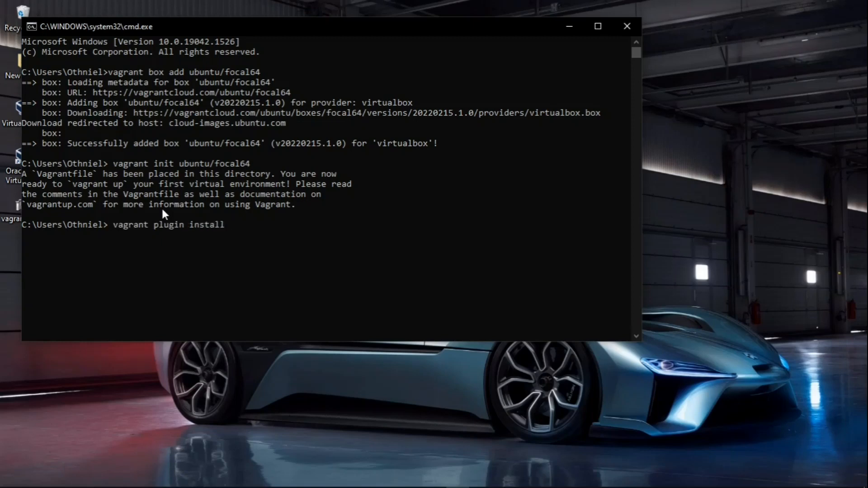
{"action": "type", "text": "vag"}
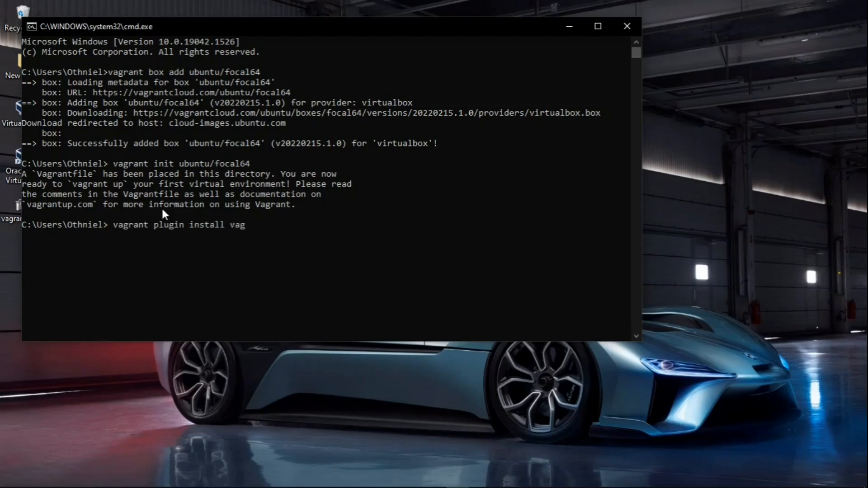
{"action": "type", "text": "rant"}
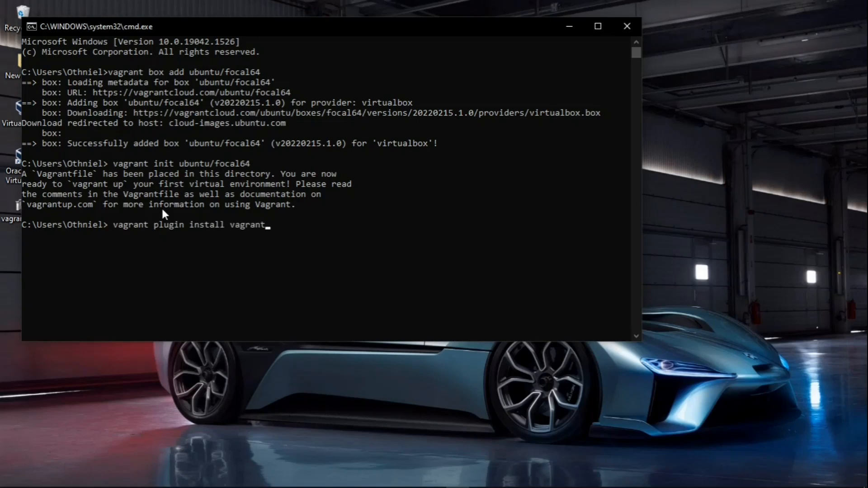
{"action": "type", "text": "-"}
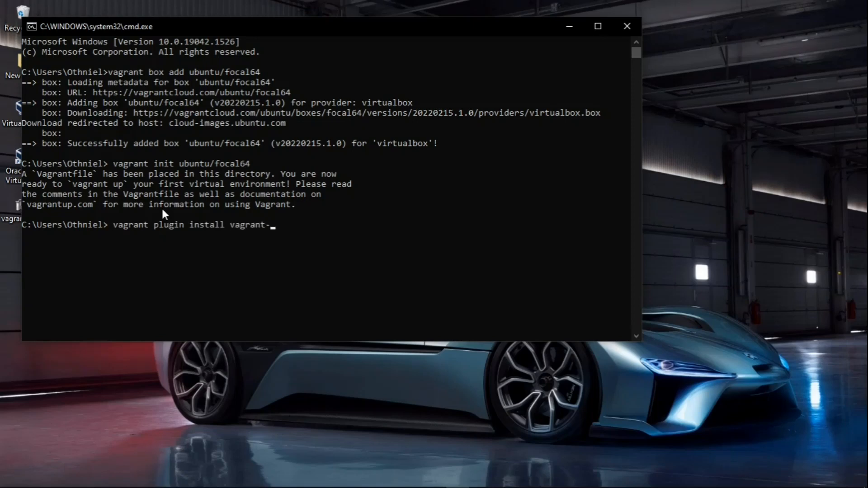
{"action": "type", "text": "v"}
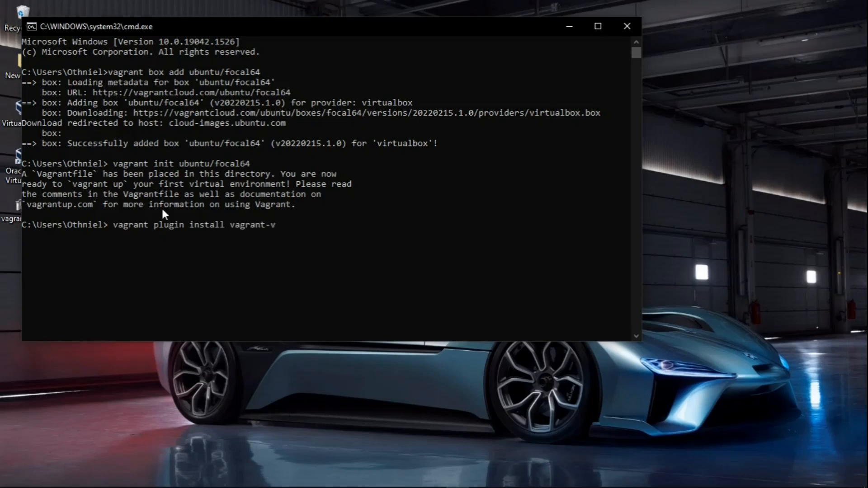
{"action": "type", "text": "b"}
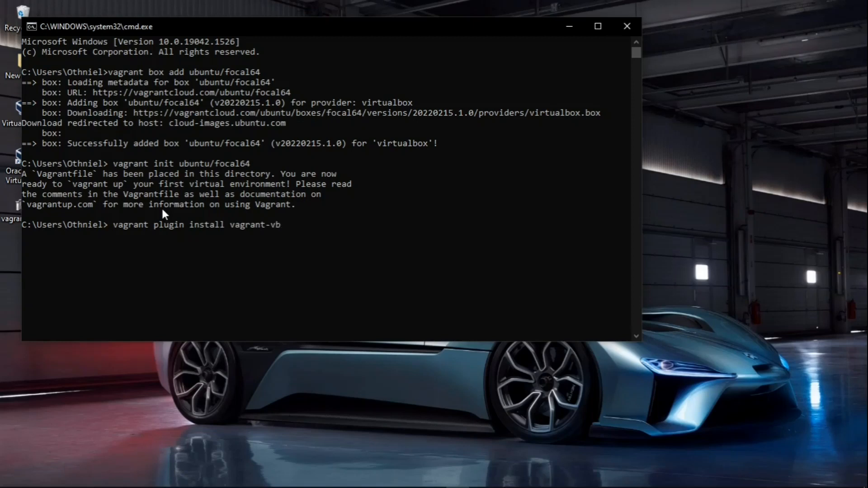
{"action": "type", "text": "g"}
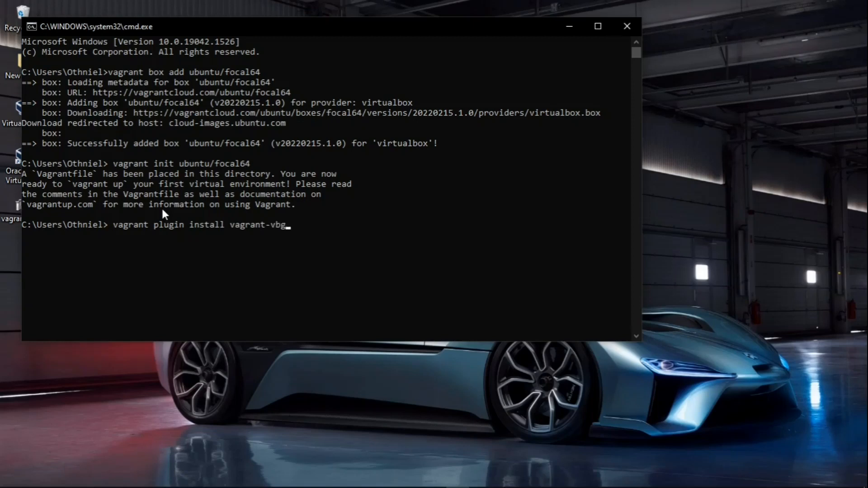
{"action": "type", "text": "ues"}
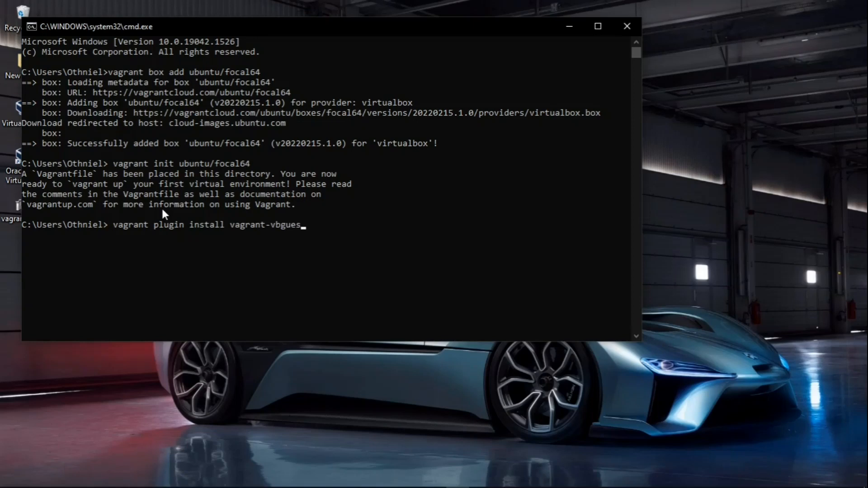
{"action": "type", "text": "t"}
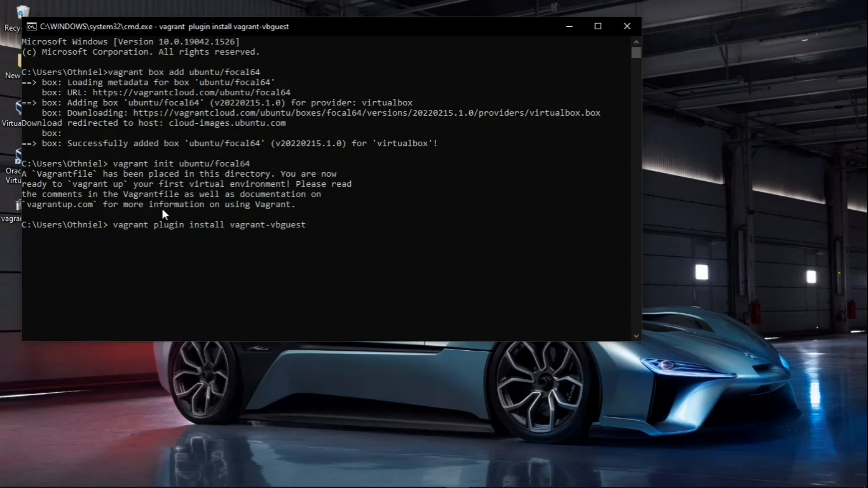
{"action": "key", "text": "enter"}
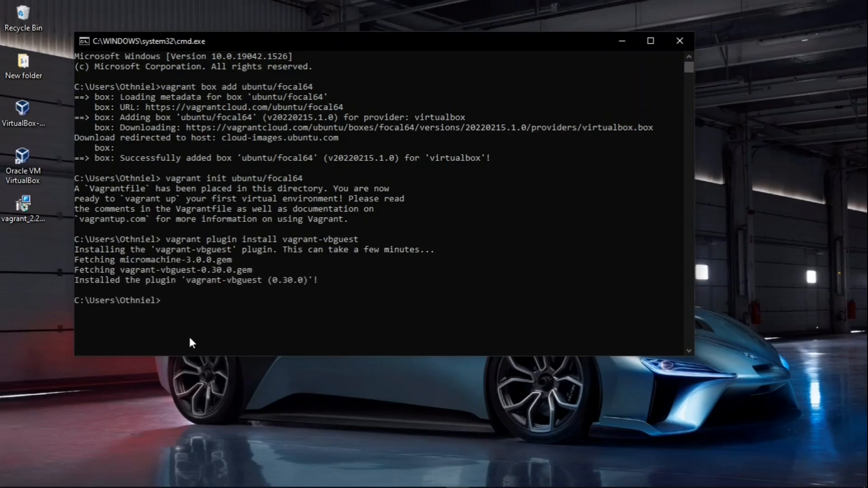
Run 'vagrant up' to boot the VM and wait for SSH.
{"action": "type", "text": "v"}
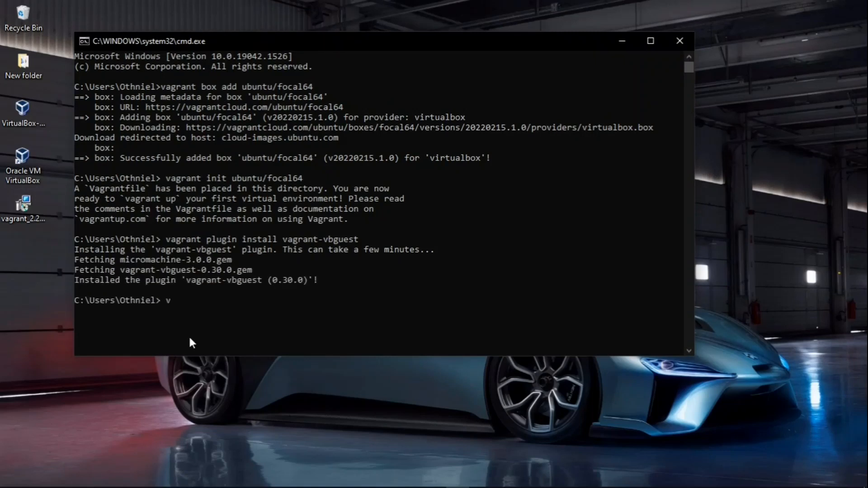
{"action": "type", "text": "a"}
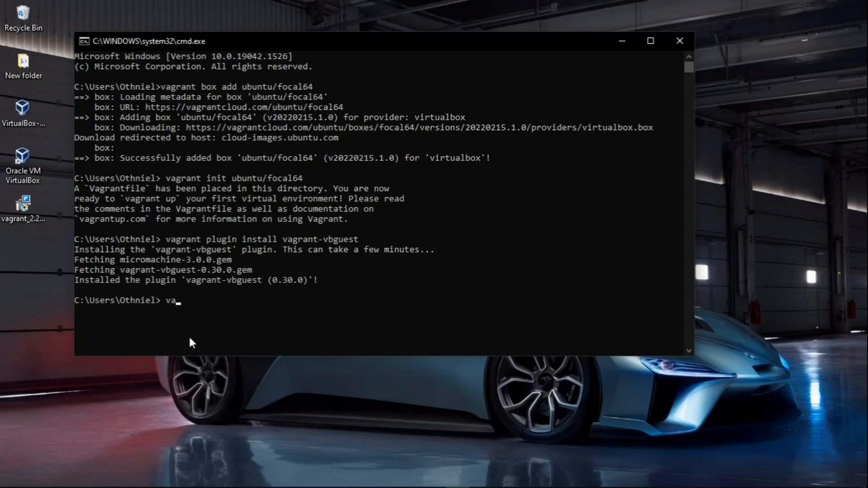
{"action": "type", "text": "grant"}
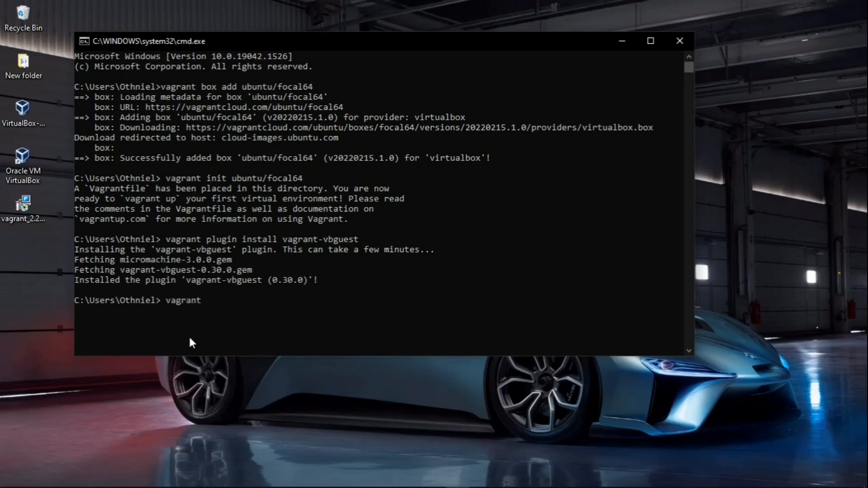
{"action": "type", "text": "up"}
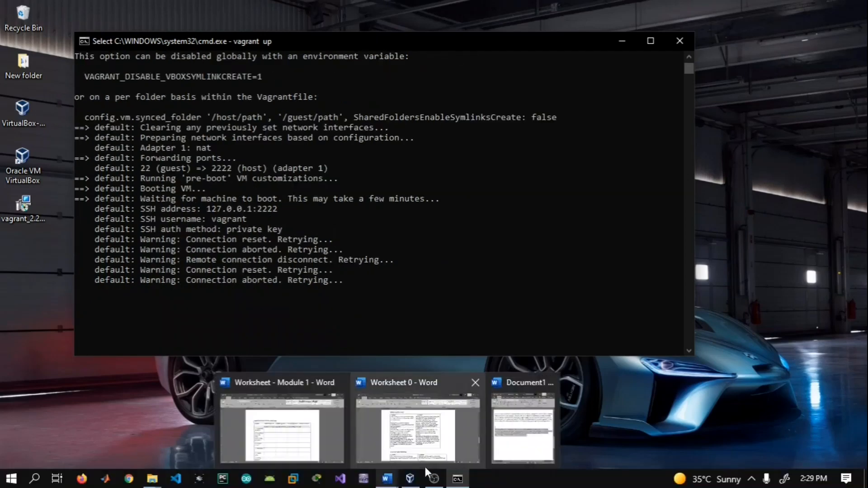
Show the running Ubuntu VM's console from VirtualBox Manager.
{"action": "left_click", "coordinate": [410, 478]}
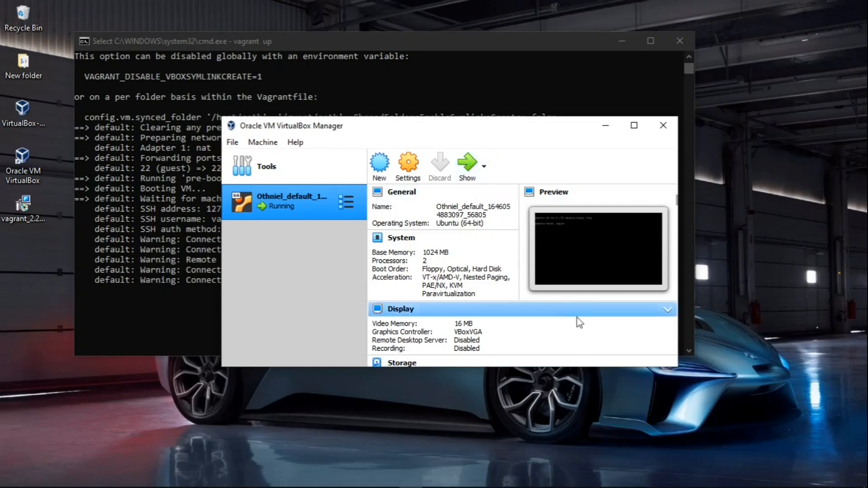
{"action": "left_click", "coordinate": [467, 163]}
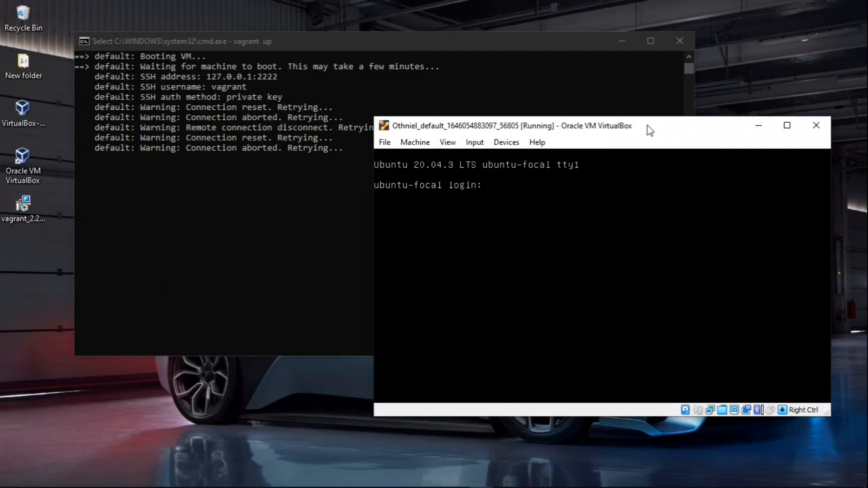
{"action": "type", "text": "v"}
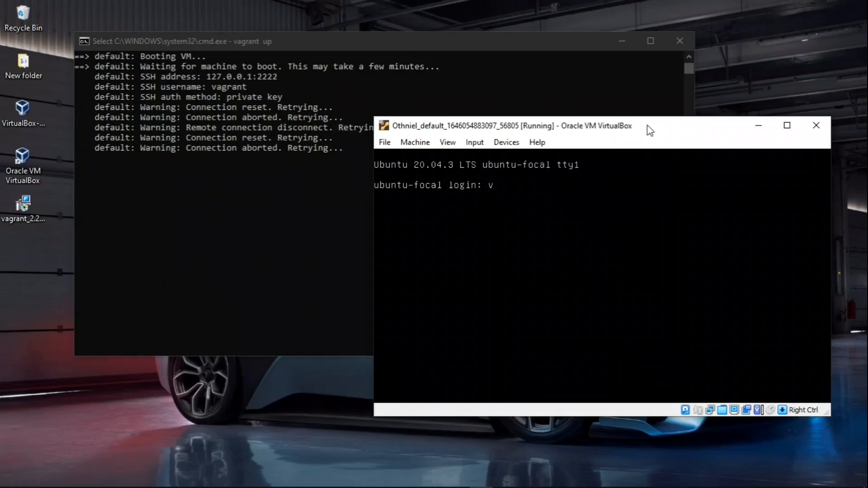
{"action": "type", "text": "a"}
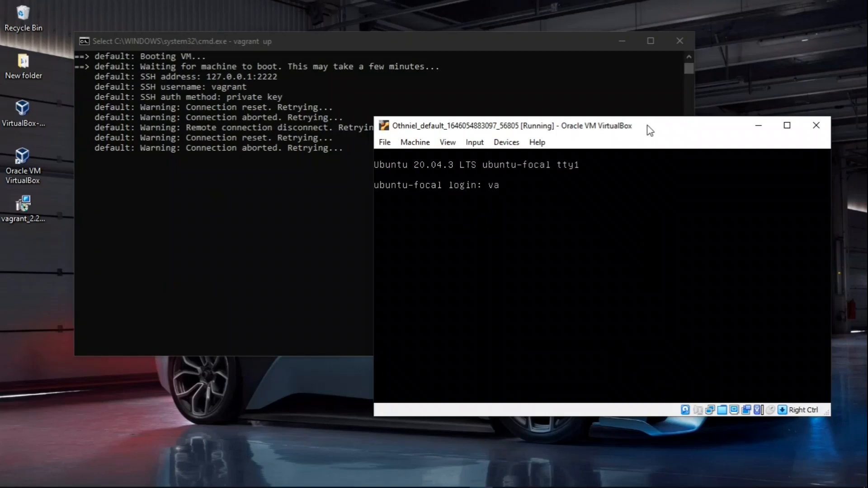
{"action": "type", "text": "grant"}
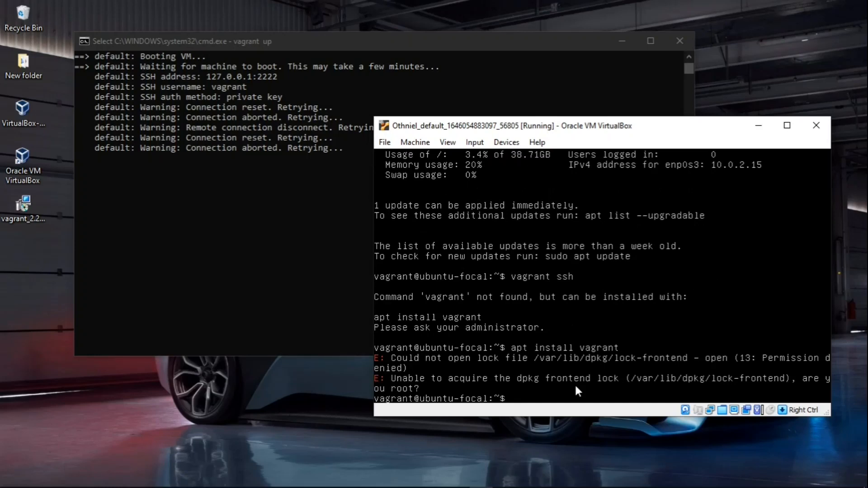
{"action": "type", "text": "c"}
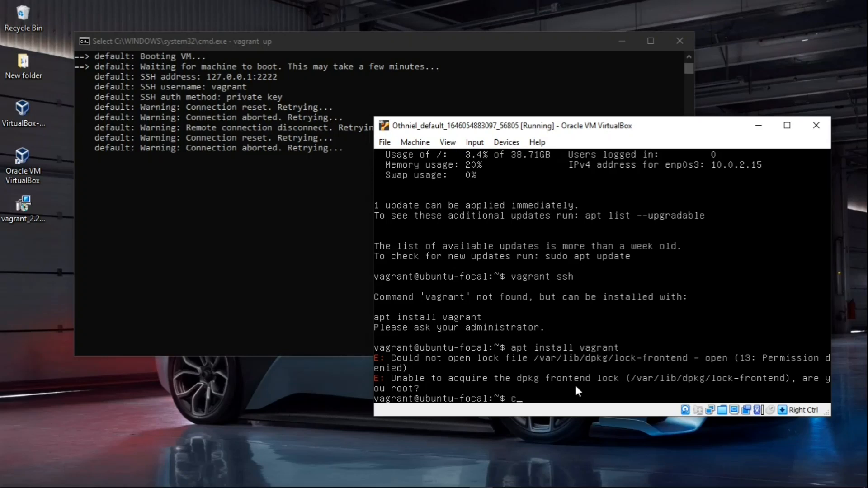